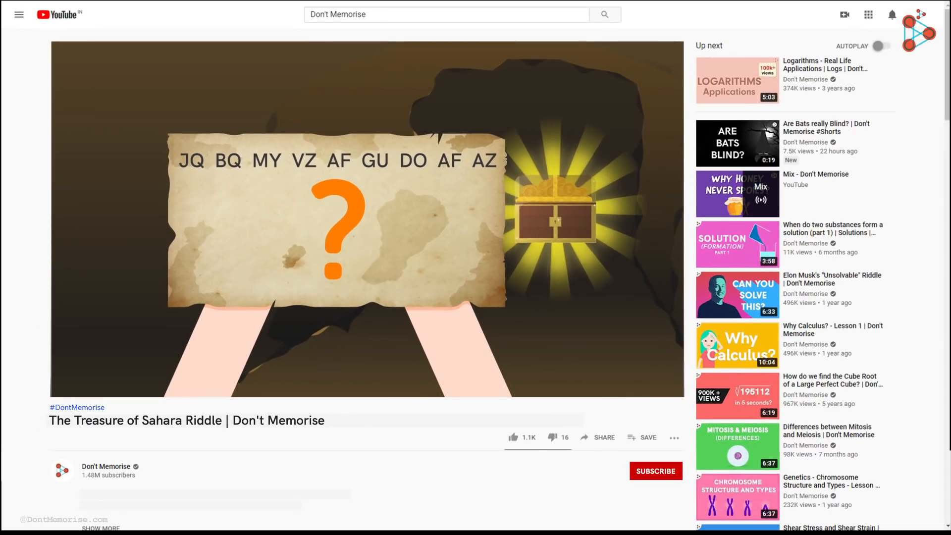
Subscribe to Don't Memorise from the riddle video and switch its bell to All
left_click(655, 471)
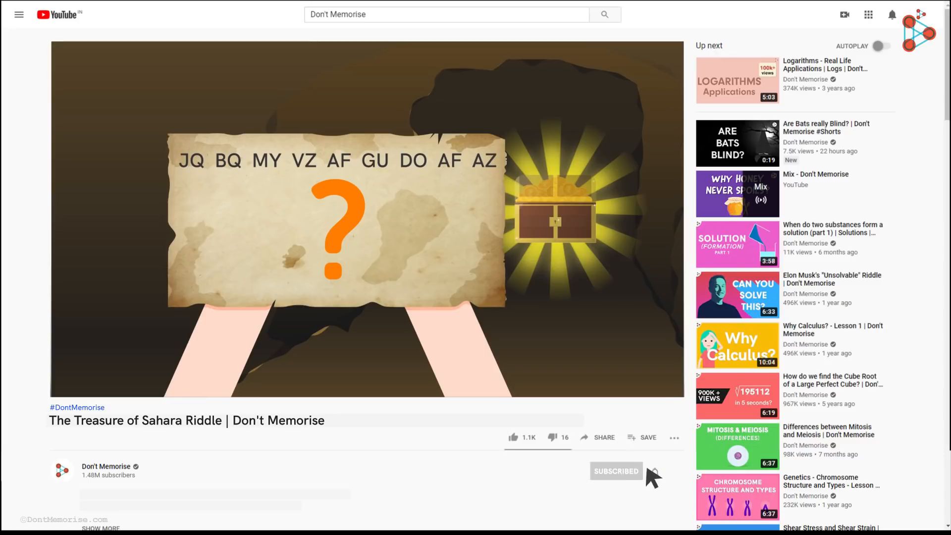
left_click(656, 471)
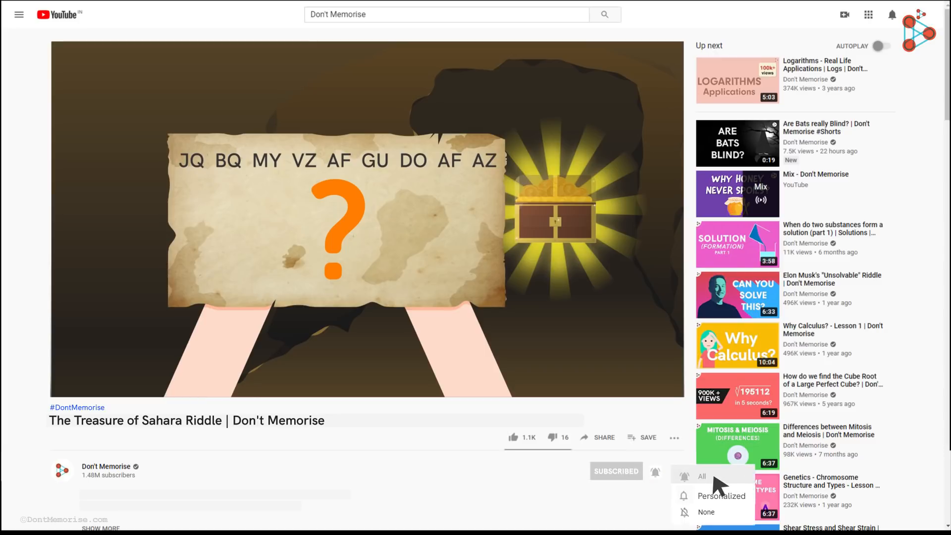
left_click(702, 475)
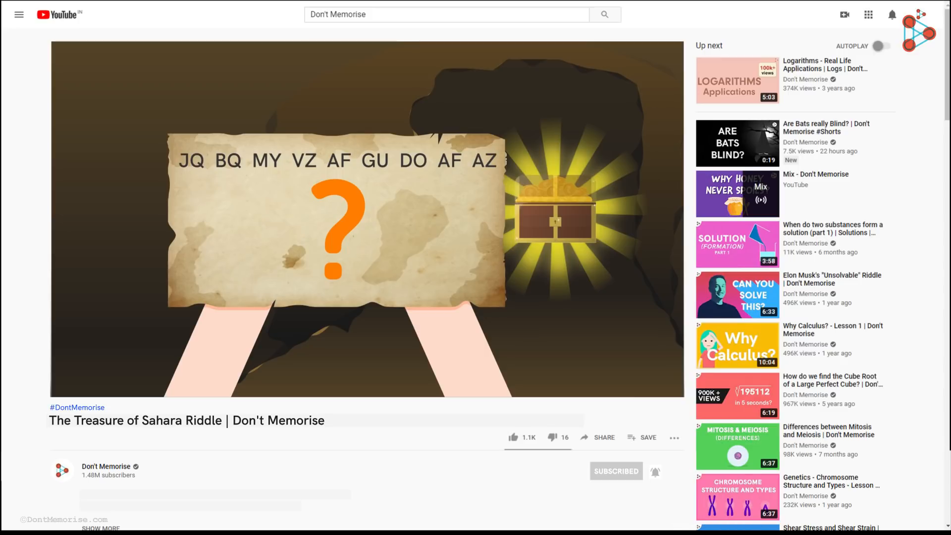